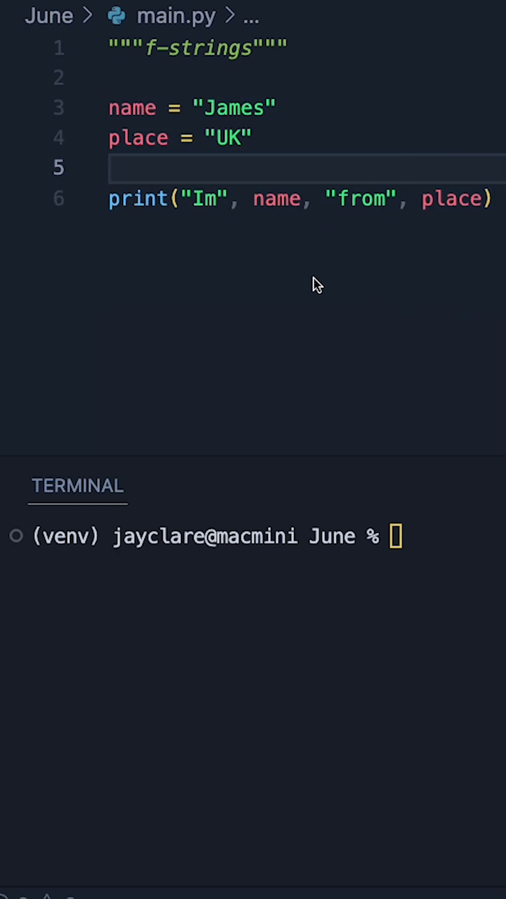
- Run python3 main.py to confirm it prints 'Im James from UK', then insert empty line 7 below the print
{"action": "left_click", "coordinate": [140, 136]}
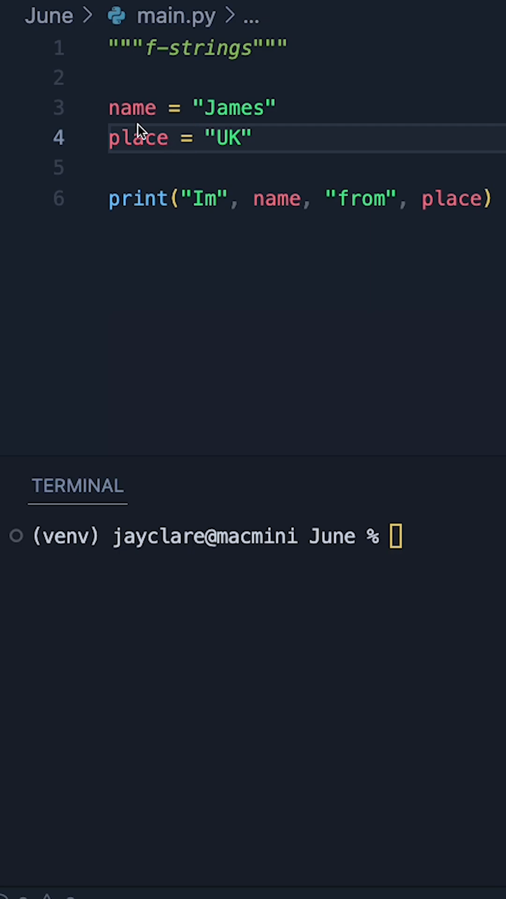
{"action": "left_click", "coordinate": [255, 137]}
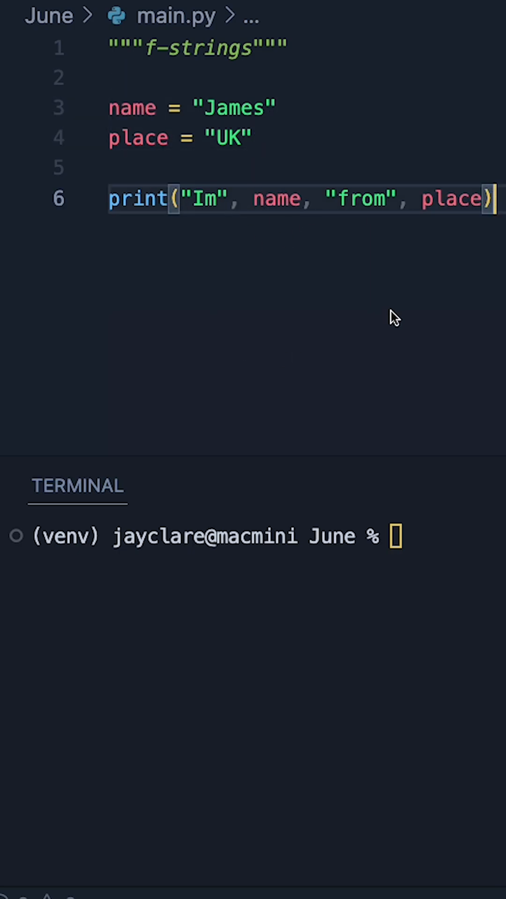
{"action": "mouse_move", "coordinate": [349, 169]}
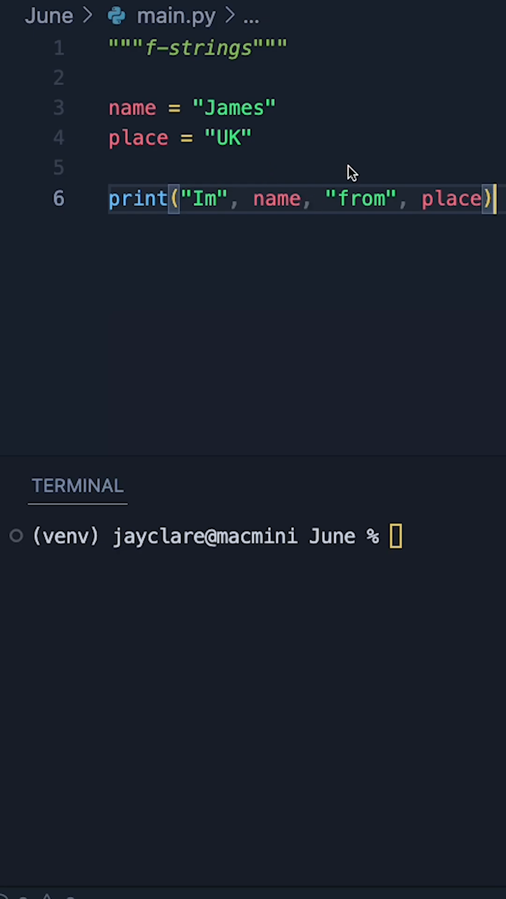
{"action": "key", "text": "Enter"}
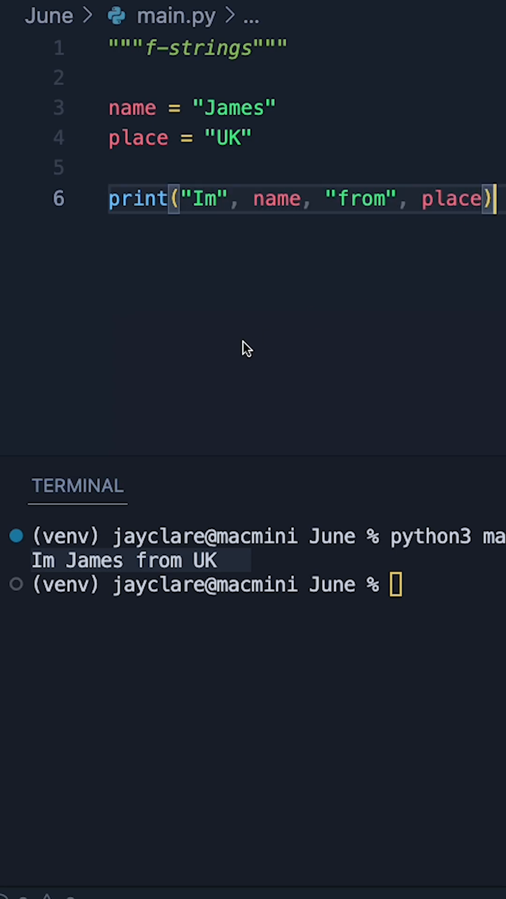
{"action": "key", "text": "Enter"}
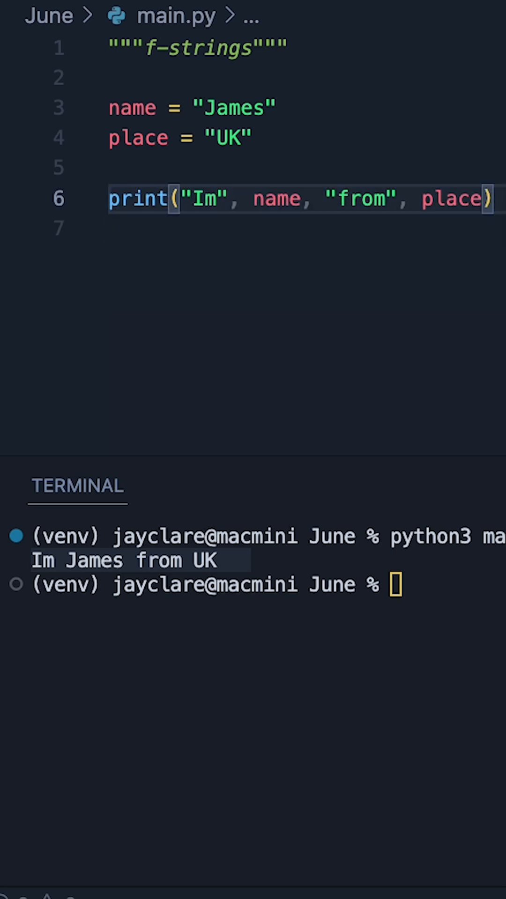
- Write print(f"Im {na} from {}") on line 7, partly typing name in the first placeholder
{"action": "type", "text": "print("}
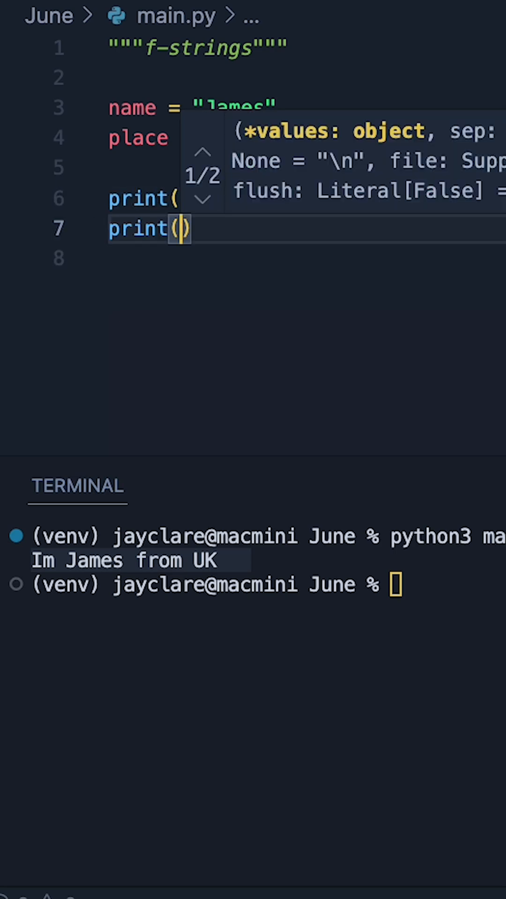
{"action": "type", "text": "f\"\""}
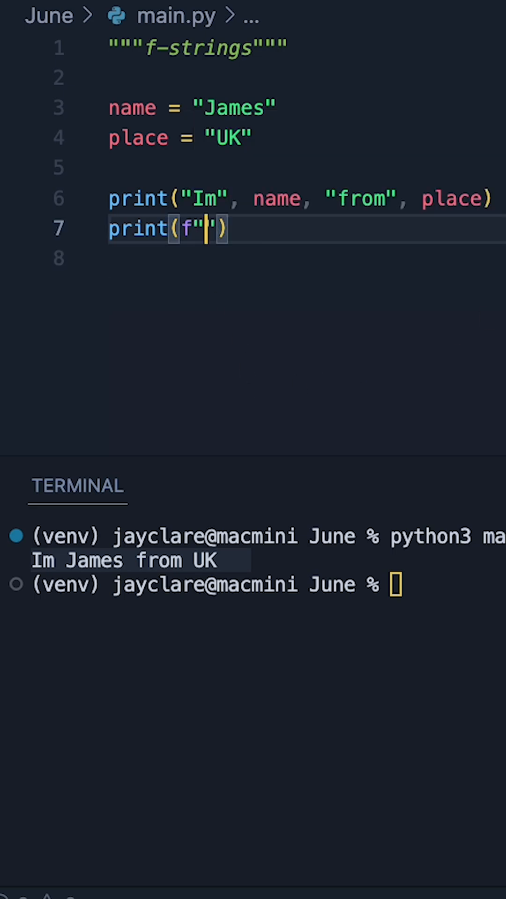
{"action": "type", "text": "Im {}"}
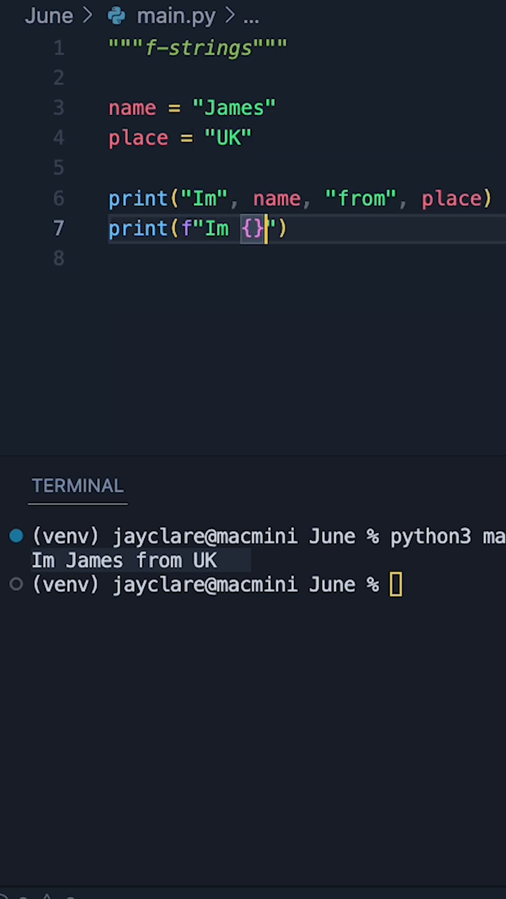
{"action": "mouse_move", "coordinate": [277, 255]}
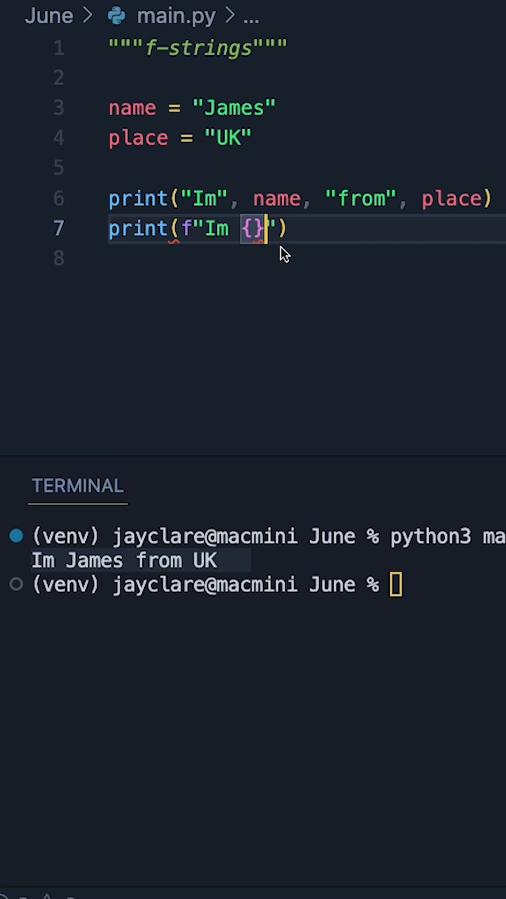
{"action": "mouse_move", "coordinate": [273, 271]}
{"action": "type", "text": " from "}
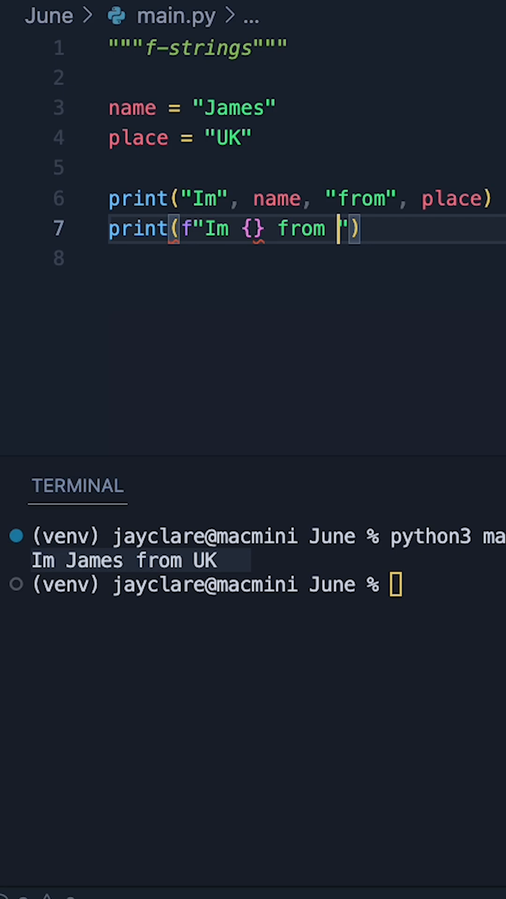
{"action": "type", "text": "{}"}
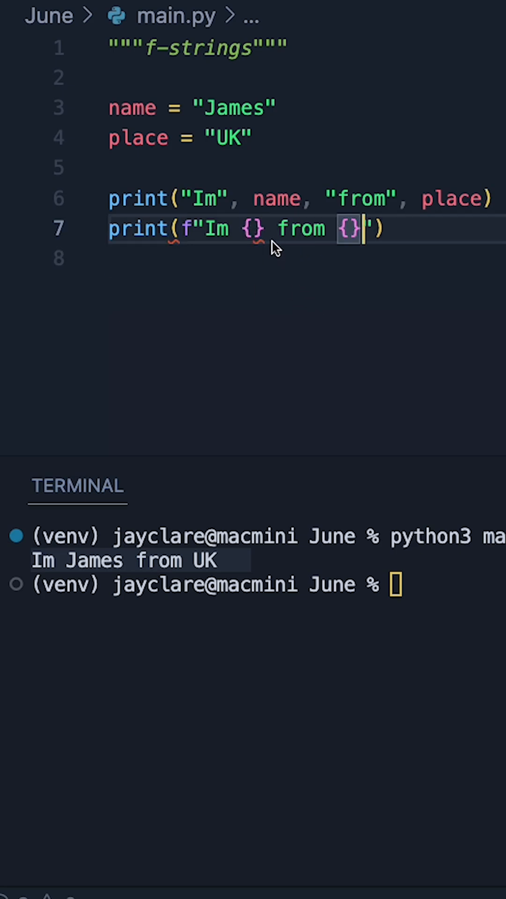
{"action": "type", "text": "na"}
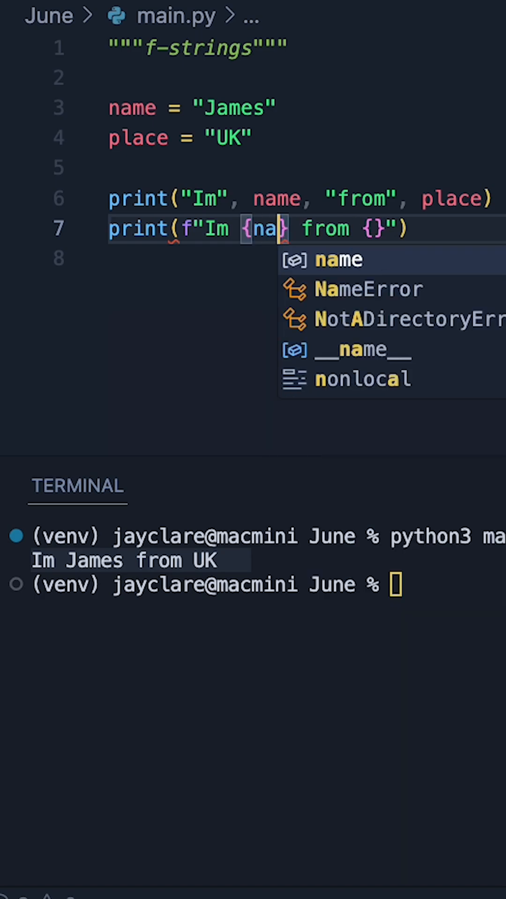